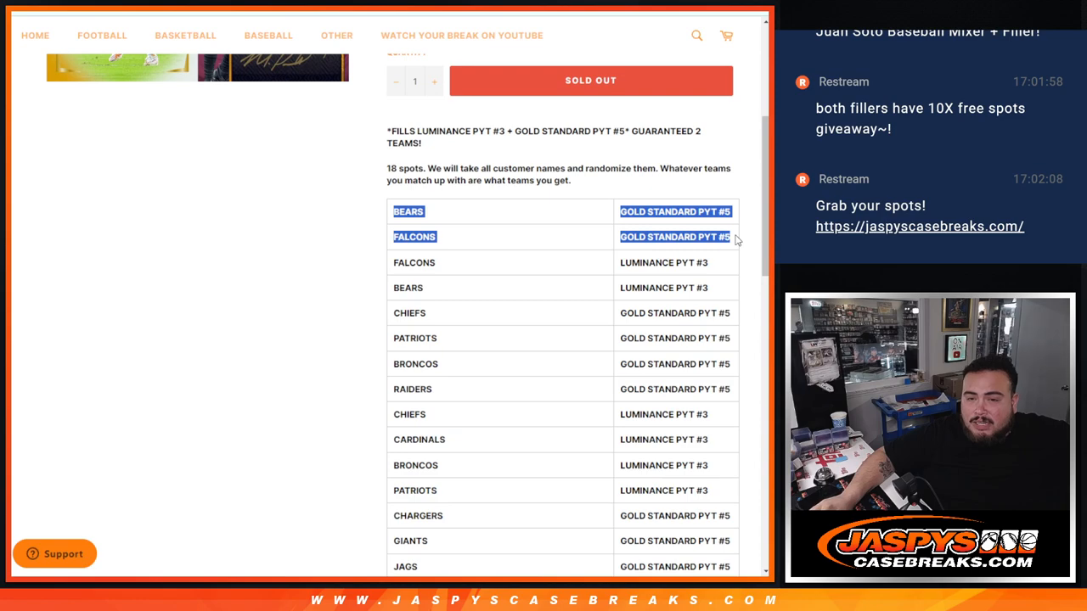
Scroll down the Jaspy's Case Breaks page through the NFL team and break rows
scroll(down, 3)
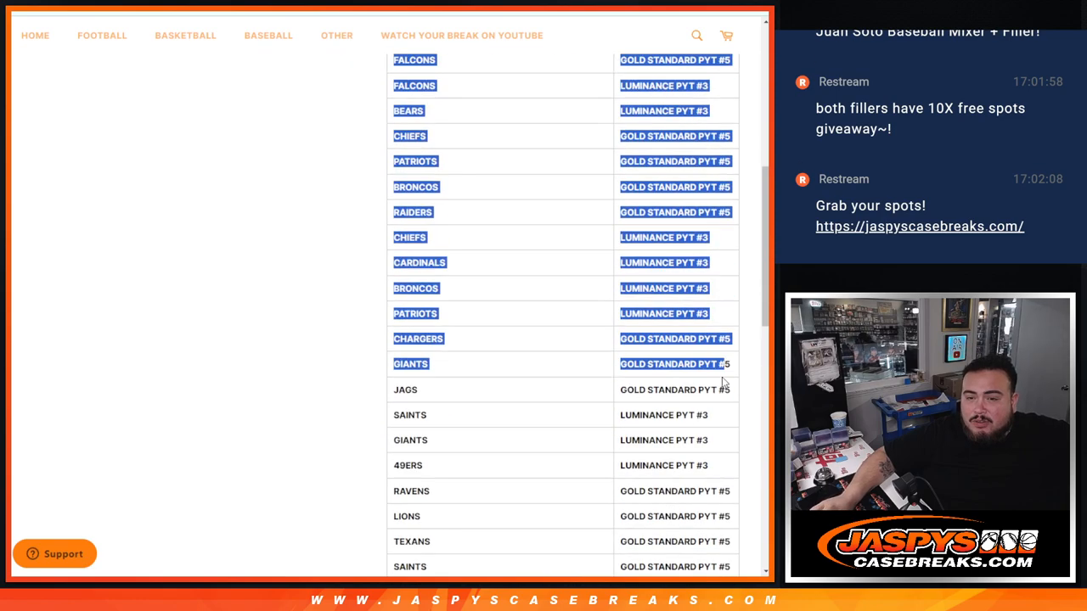
scroll(down, 3)
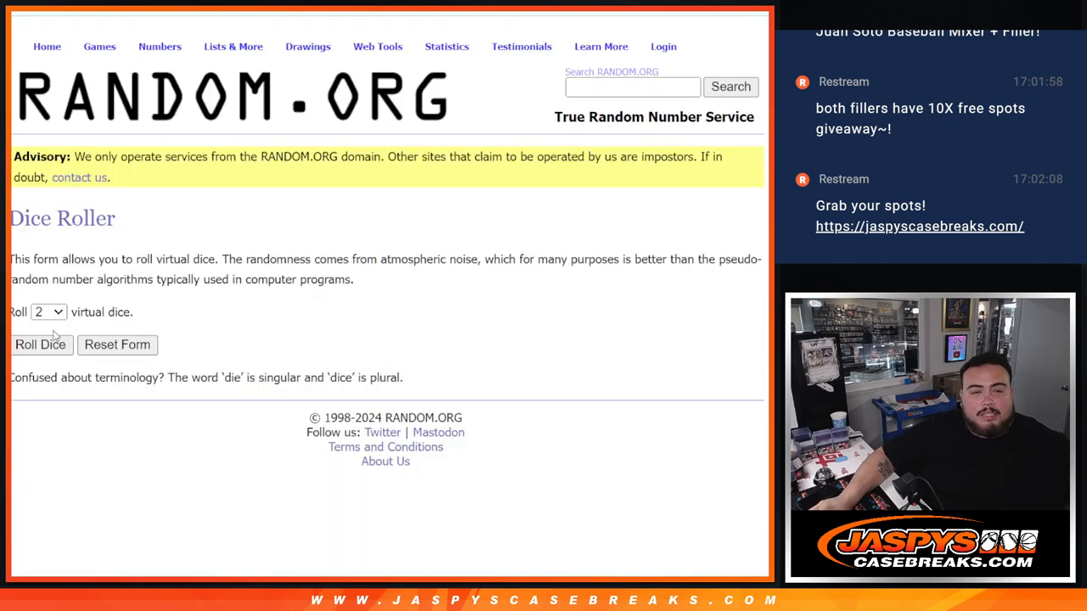
Roll the dice and re-randomize the customer name list until it reads randomized 4 times
click(41, 343)
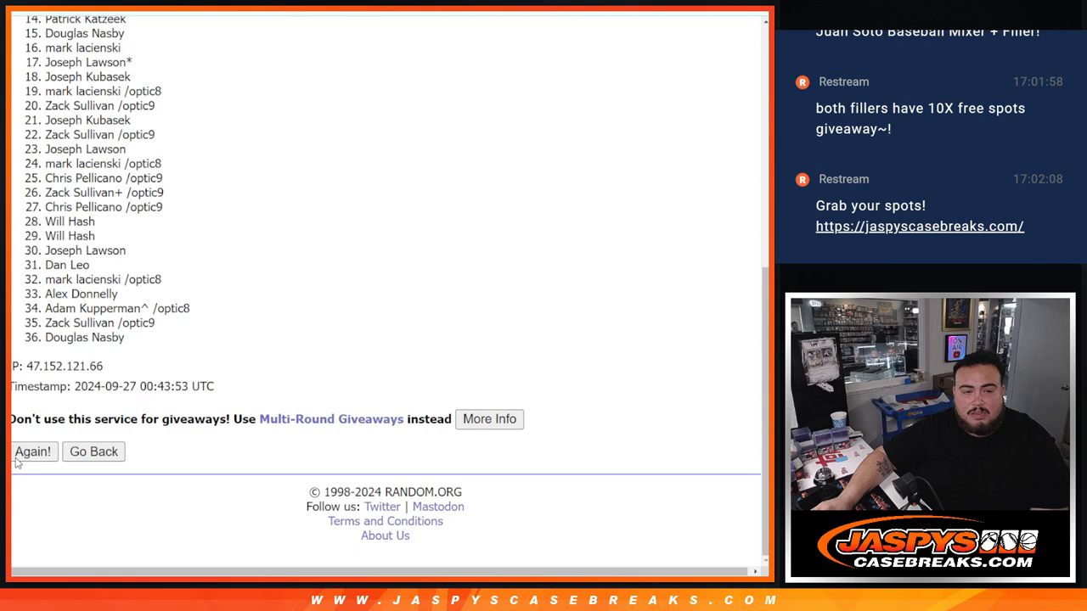
click(33, 452)
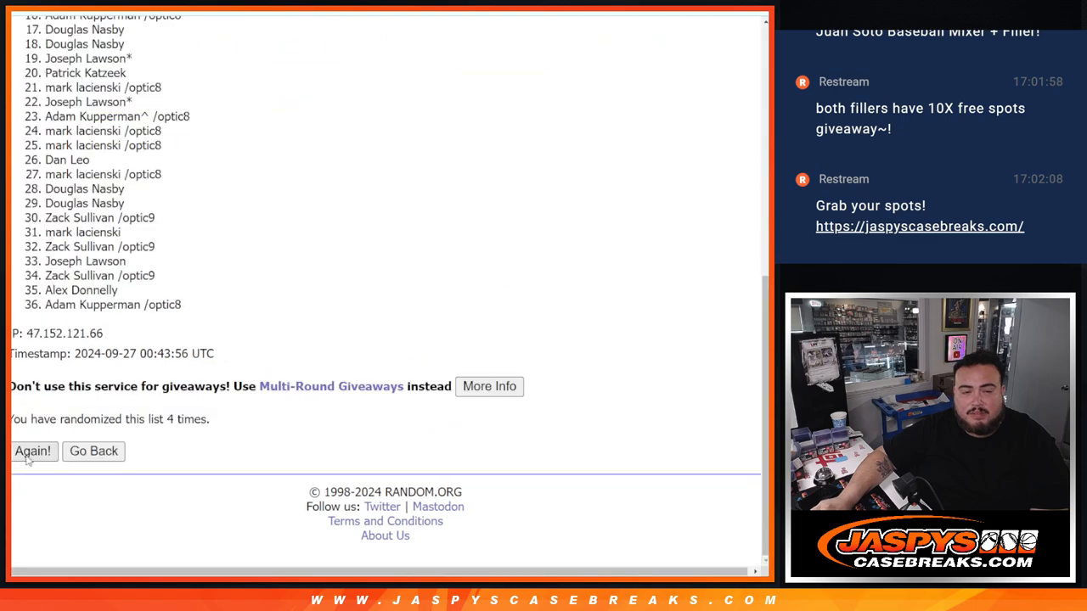
click(34, 452)
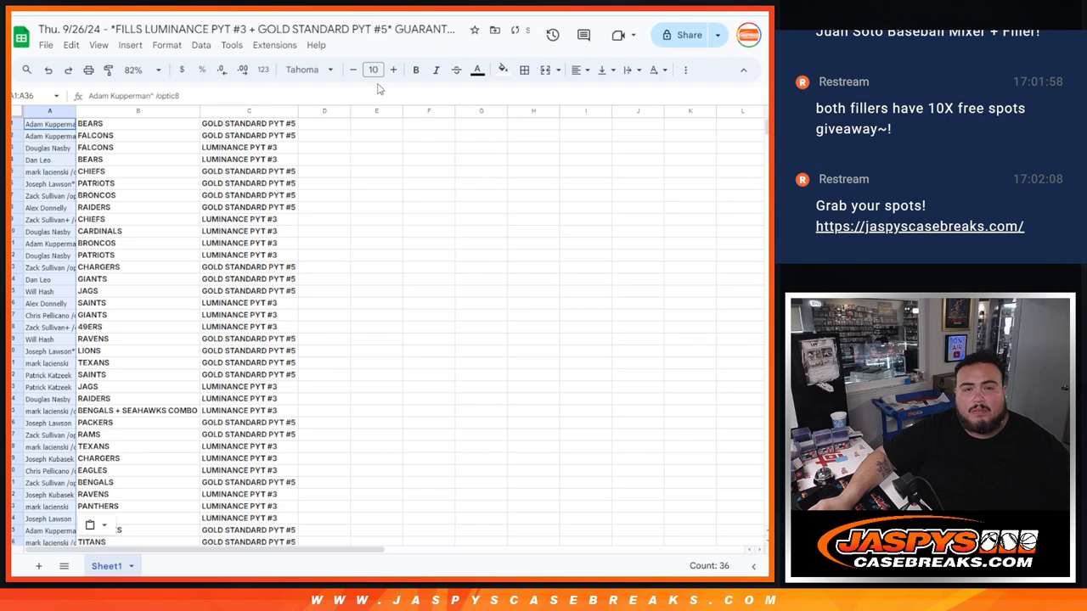
Raise the sheet font size with the + button until the names, teams and breaks read clearly
click(394, 70)
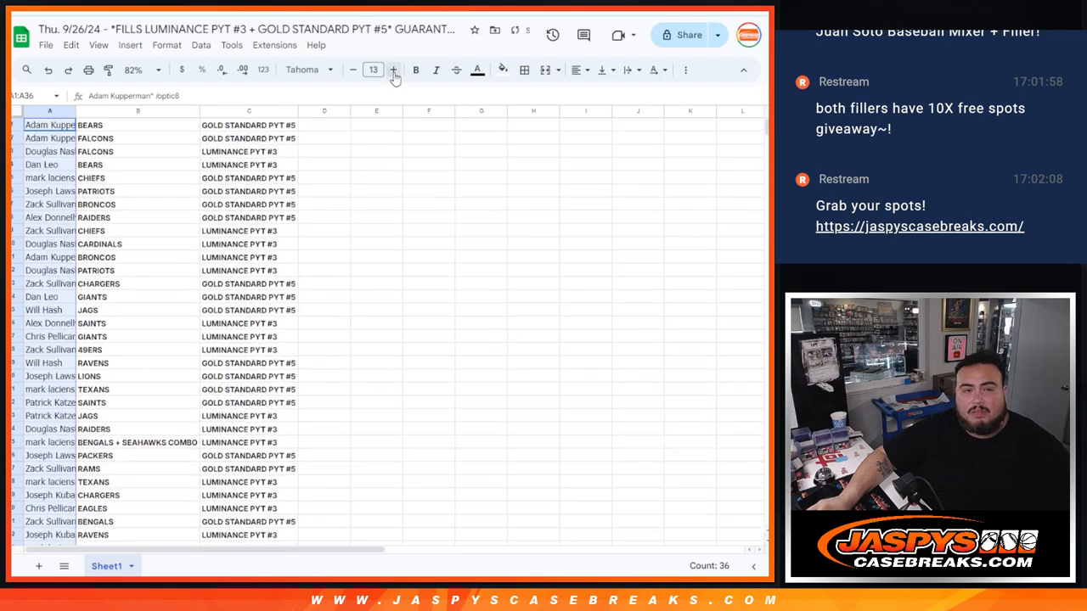
click(394, 69)
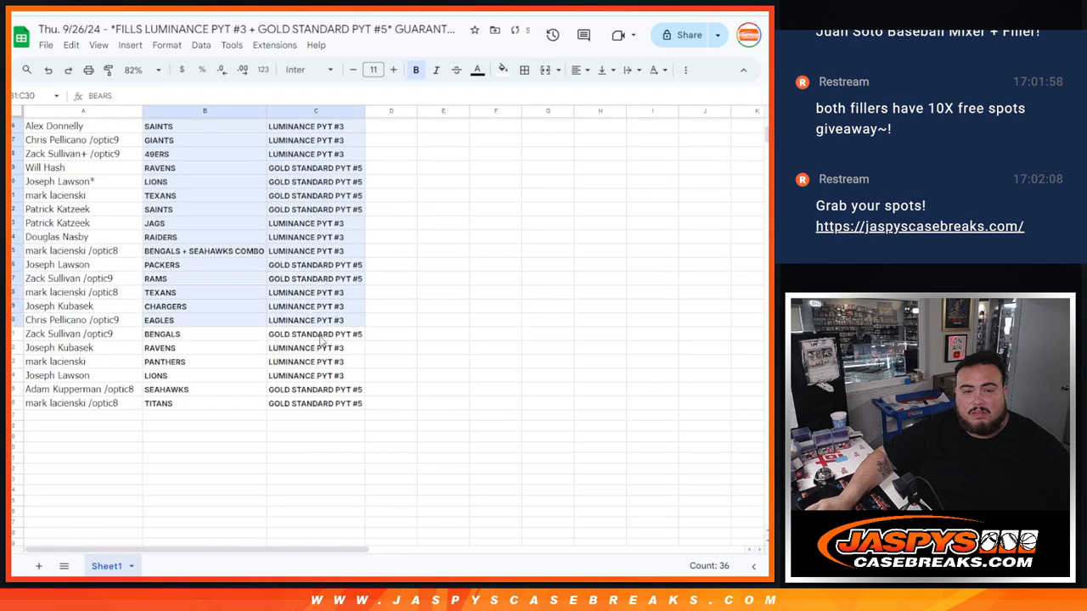
click(394, 69)
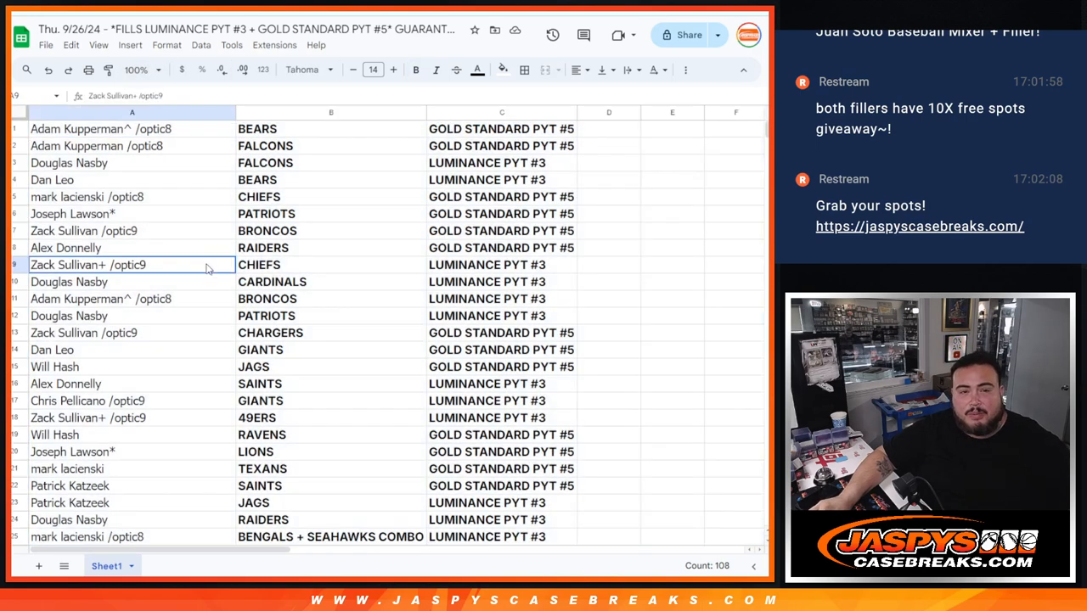
click(133, 129)
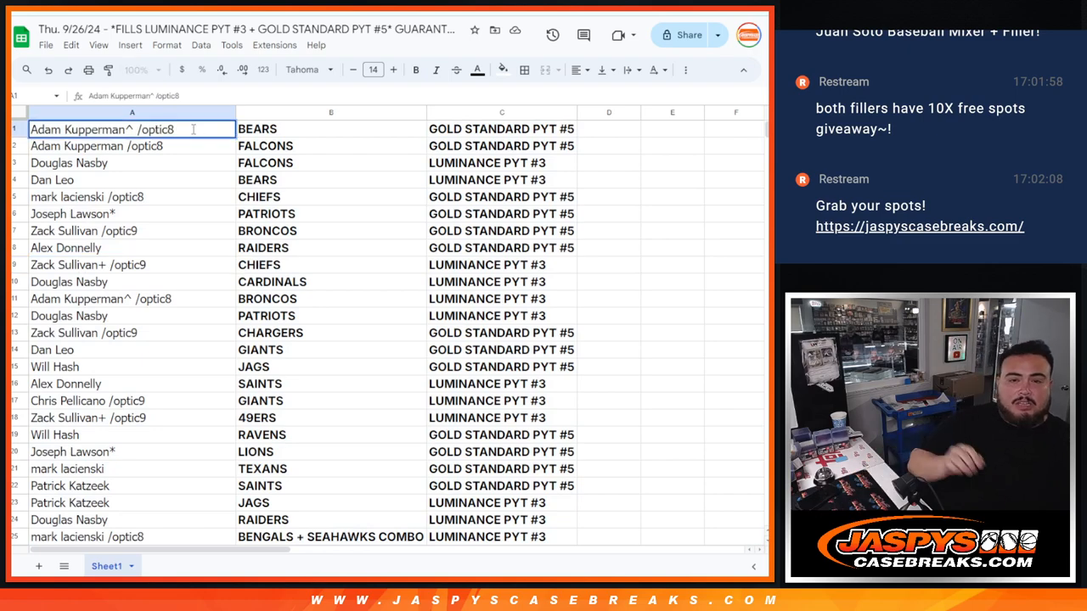
text(^)
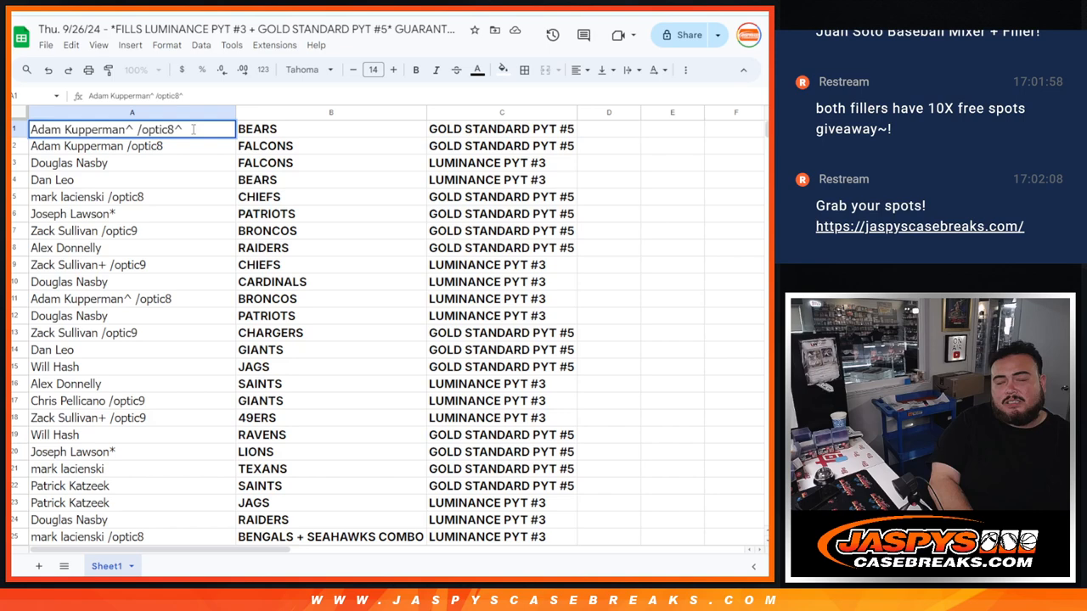
click(133, 146)
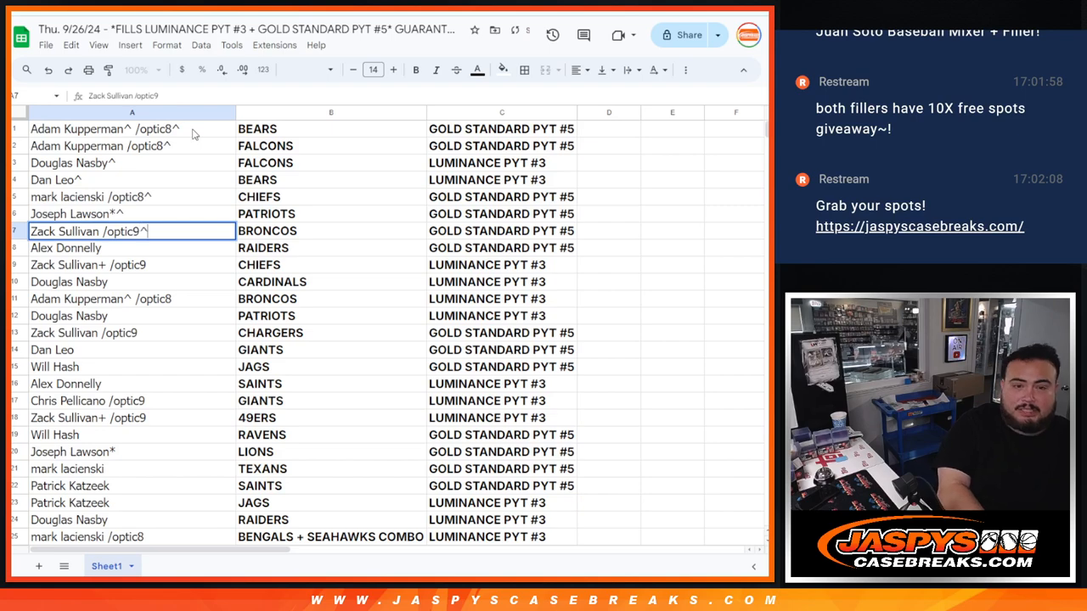
click(133, 248)
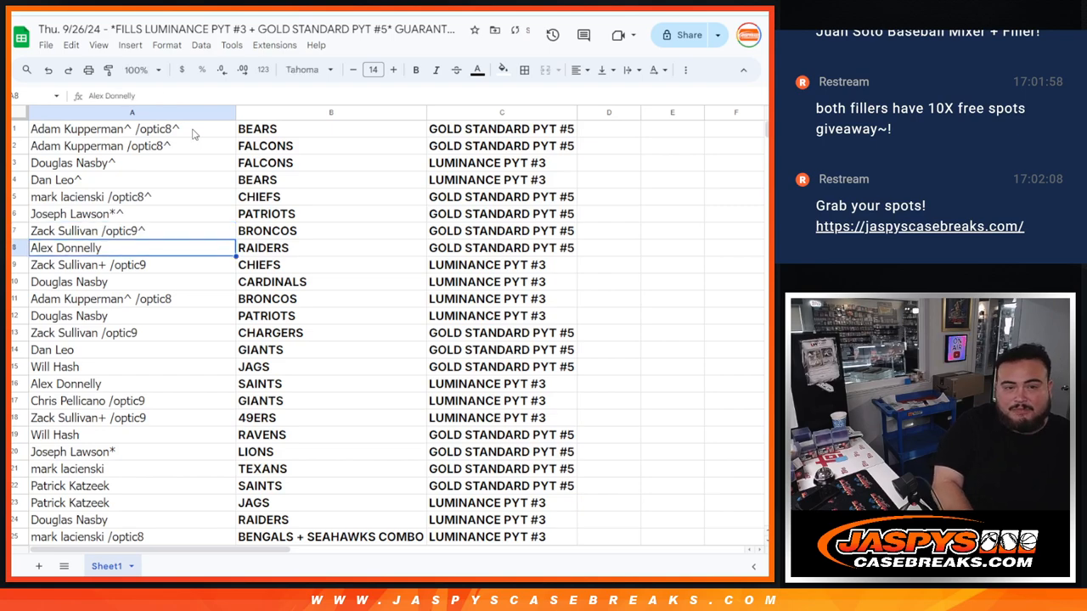
text(^)
click(131, 282)
text(^)
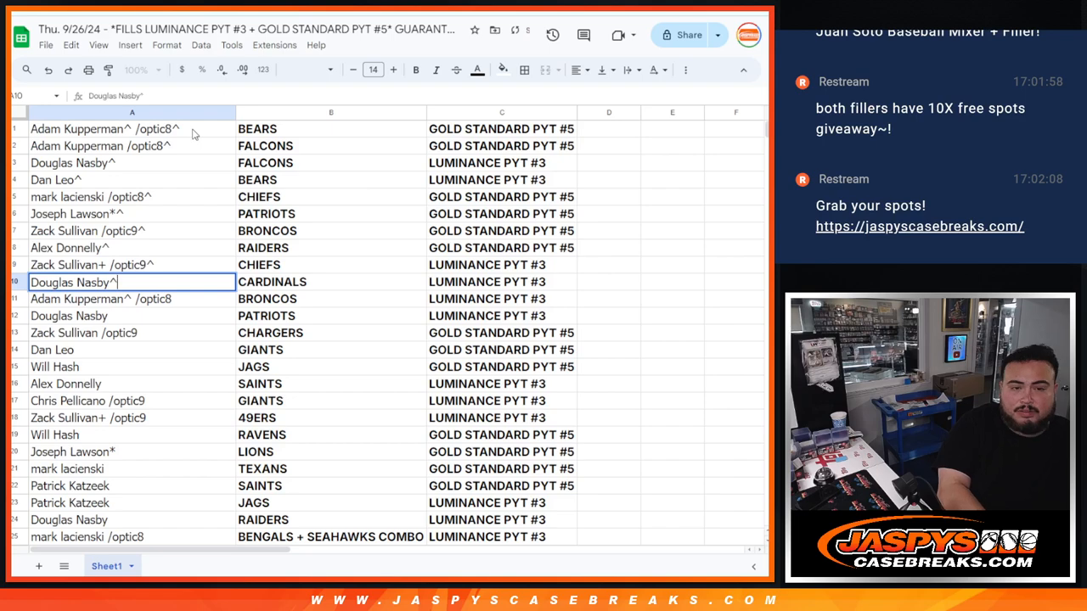
click(132, 299)
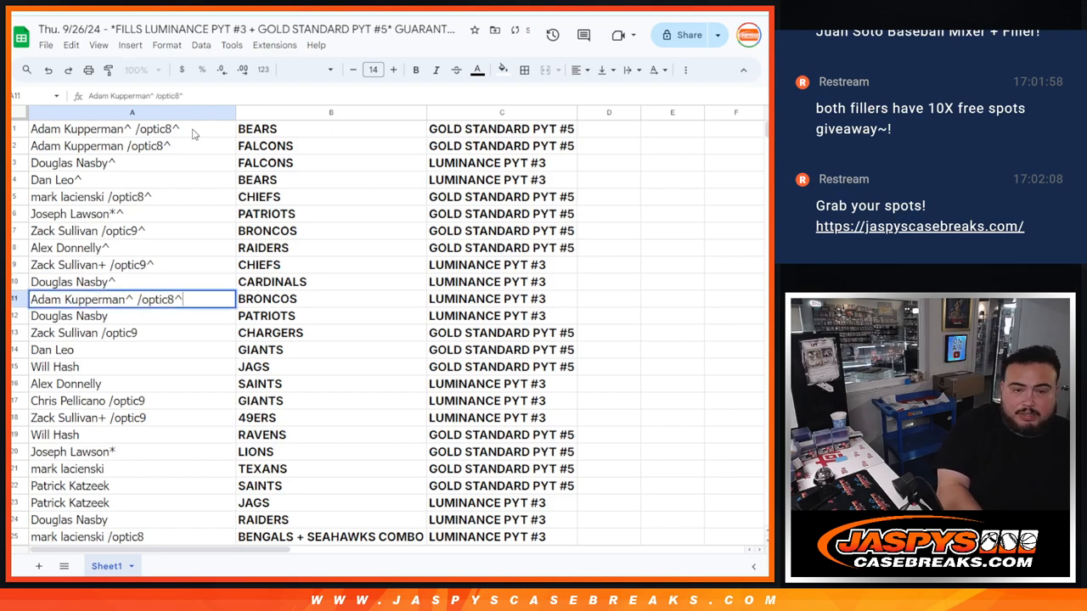
click(133, 316)
text(^)
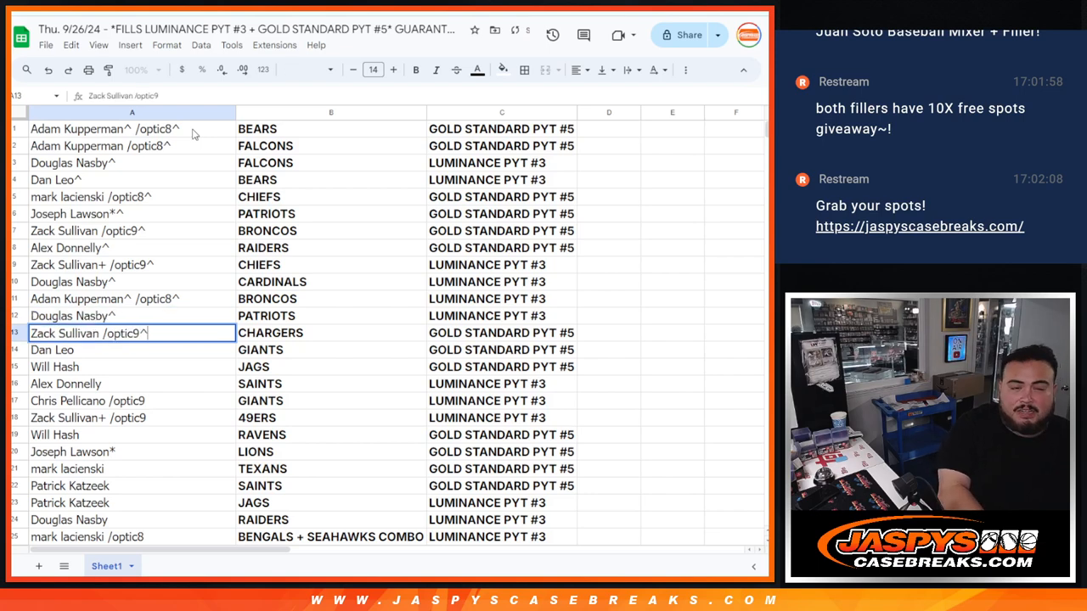
click(132, 350)
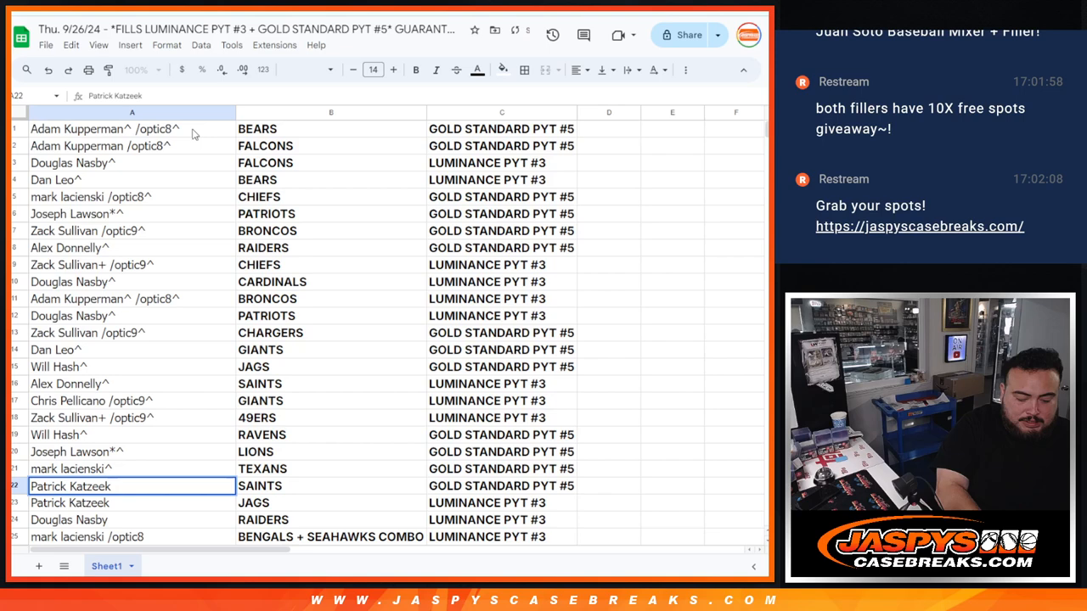
text(^)
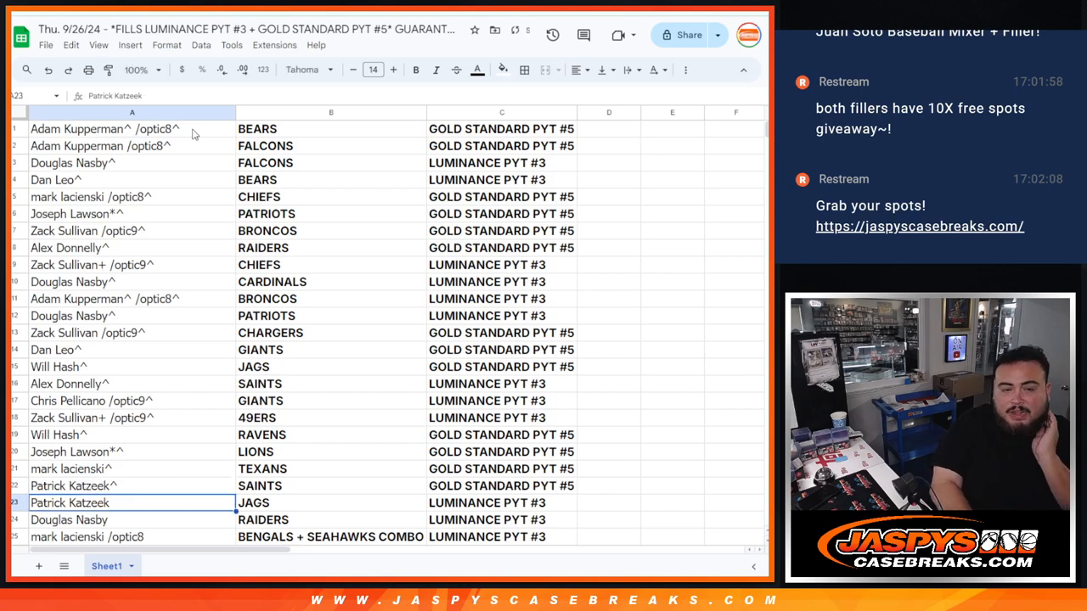
click(127, 520)
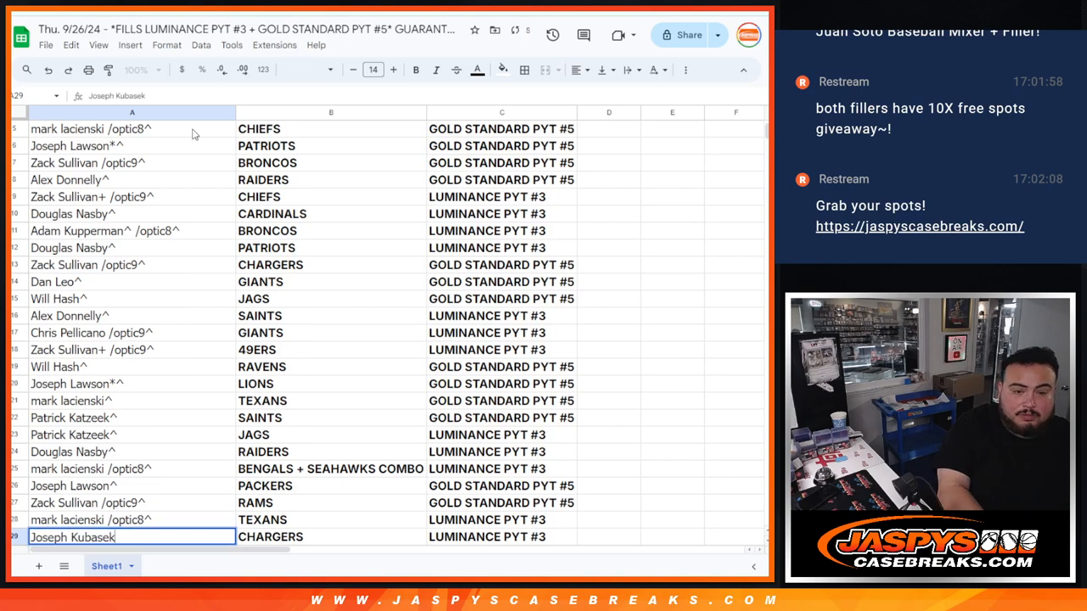
text(^)
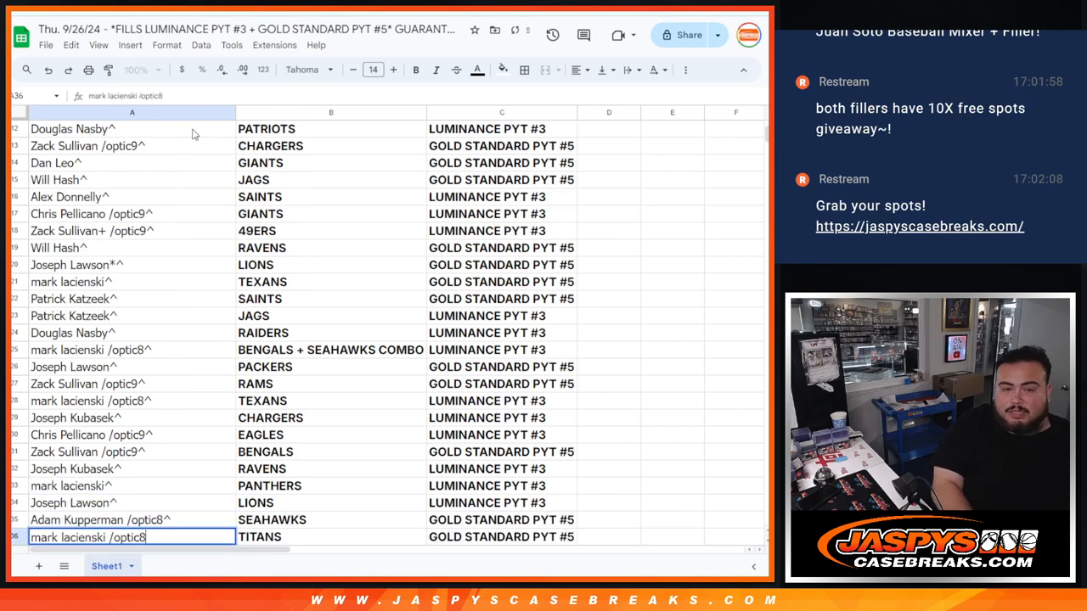
key(enter)
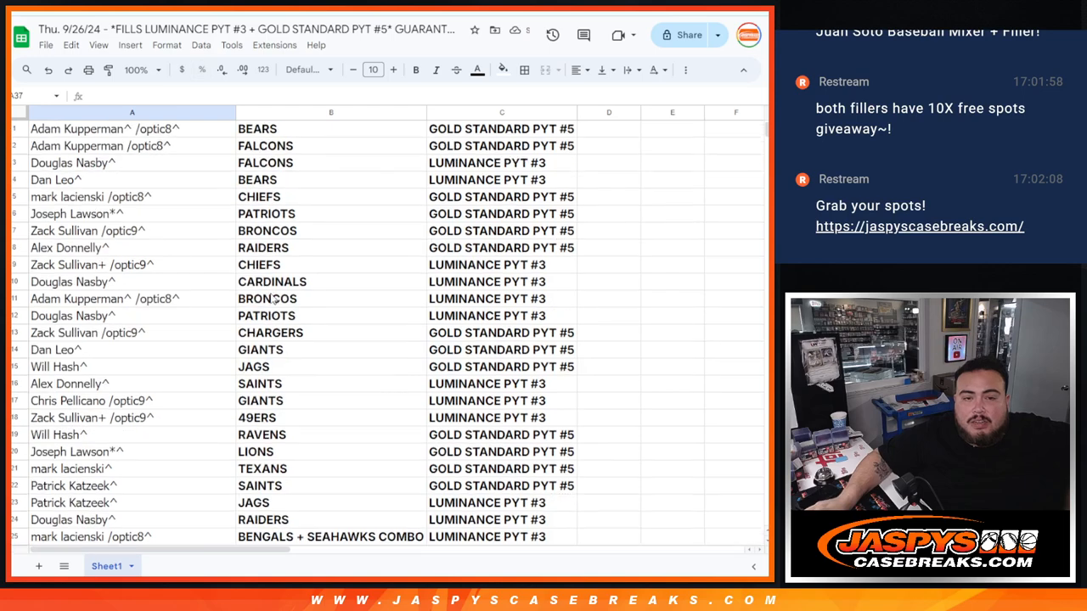
Sort the sheet A to Z by the break column, then switch to the break schedule show-notes sheet
right_click(501, 112)
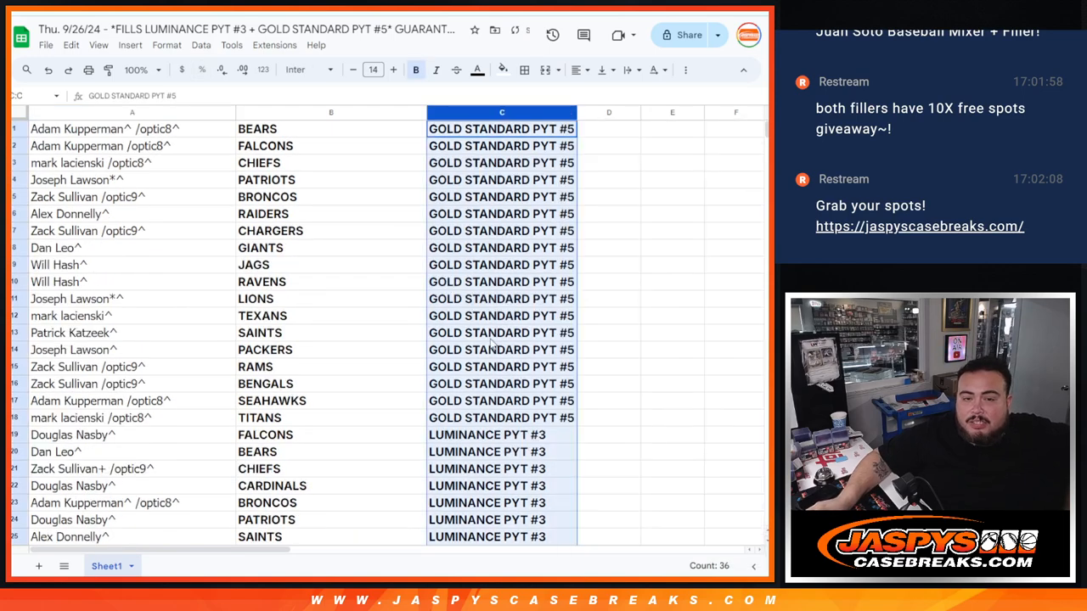
mouse_move(479, 347)
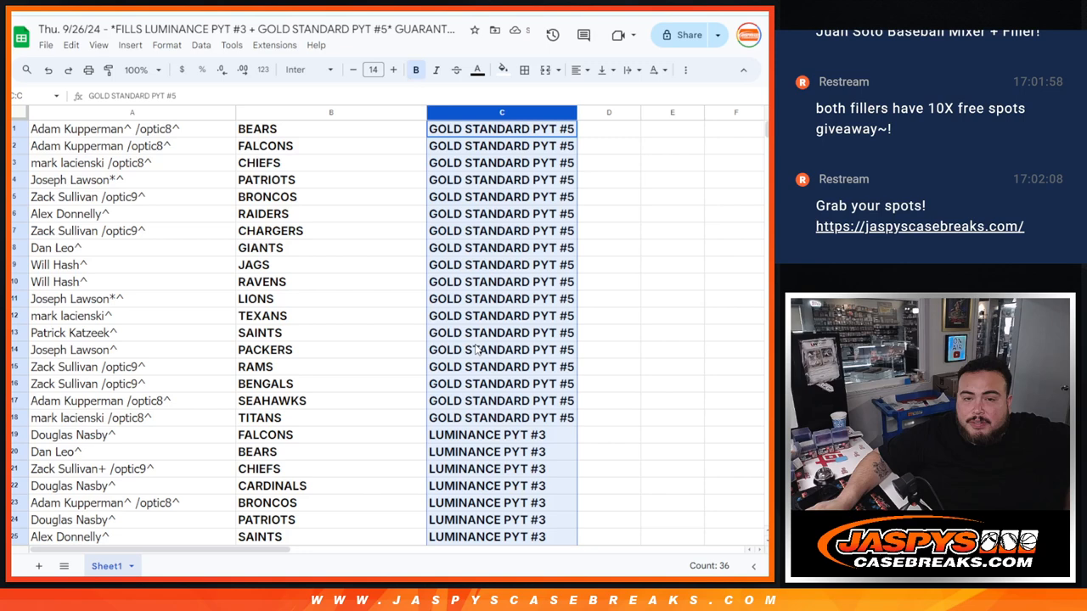
click(116, 566)
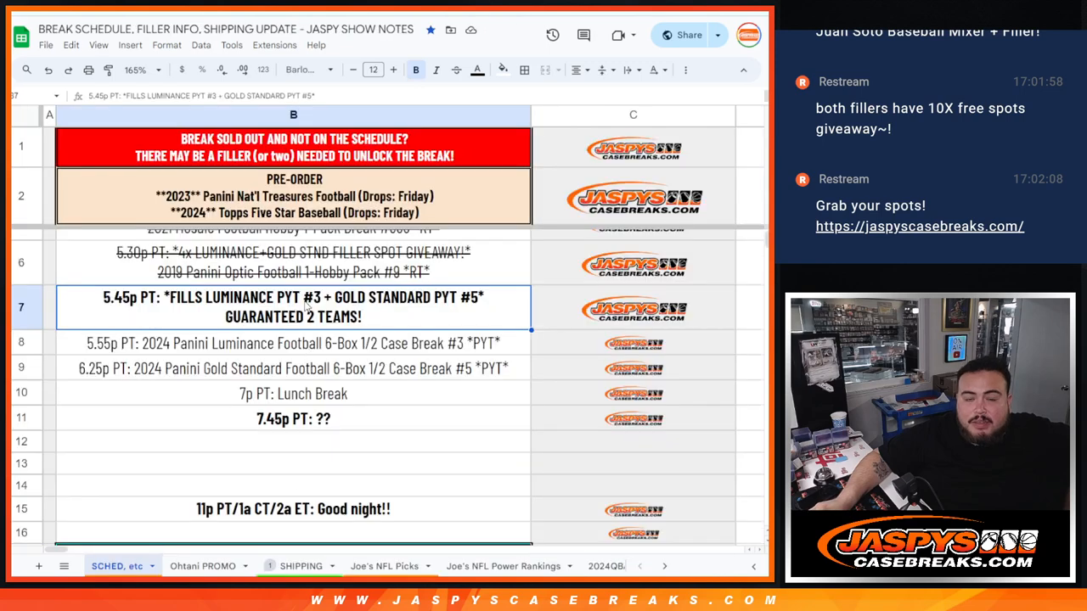